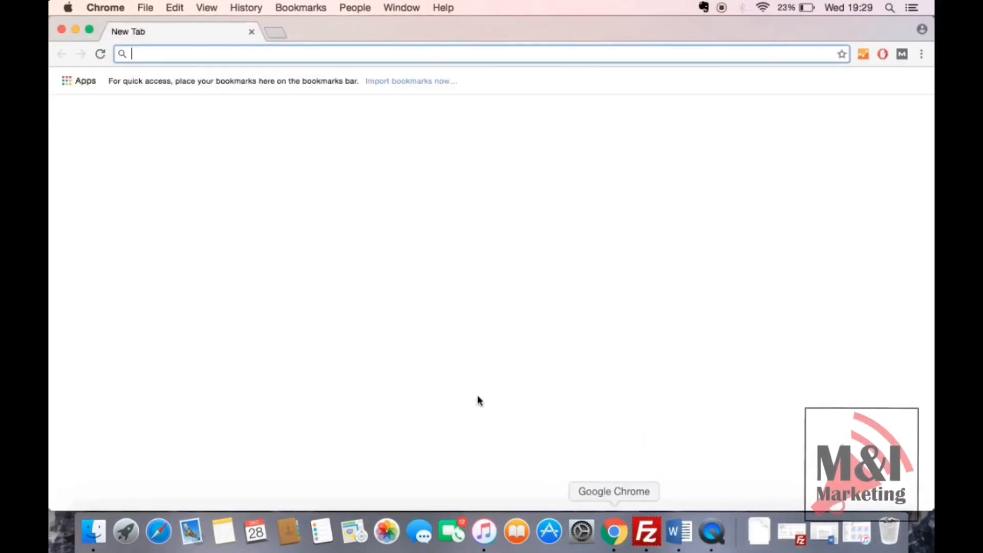
Step: Search Google for 'go daddy', open the GoDaddy UK site and reveal the account's quick links
text(go daddy)
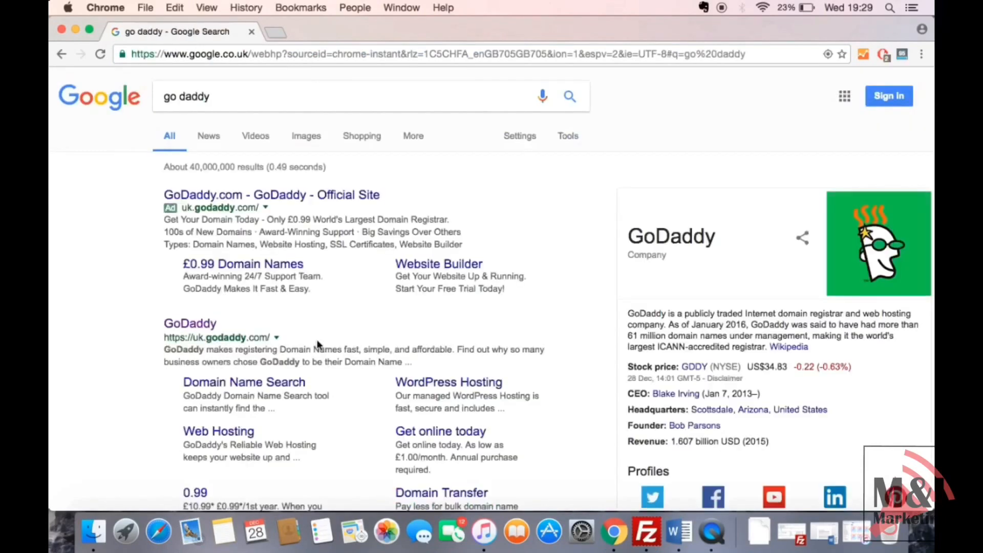
click(189, 323)
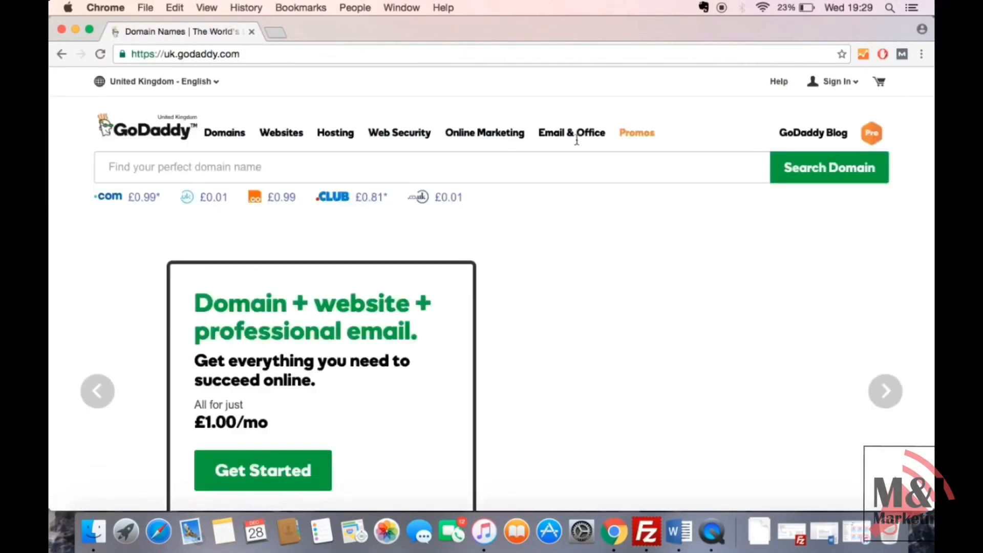
click(838, 82)
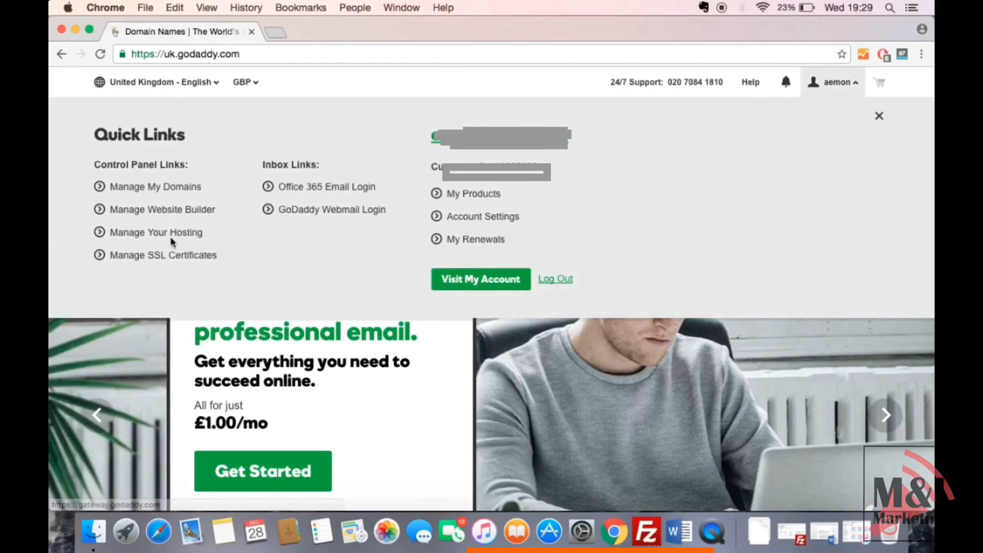
Step: Open the pro-agility.com hosting cPanel's Applications and select WordPress in Installatron
click(157, 232)
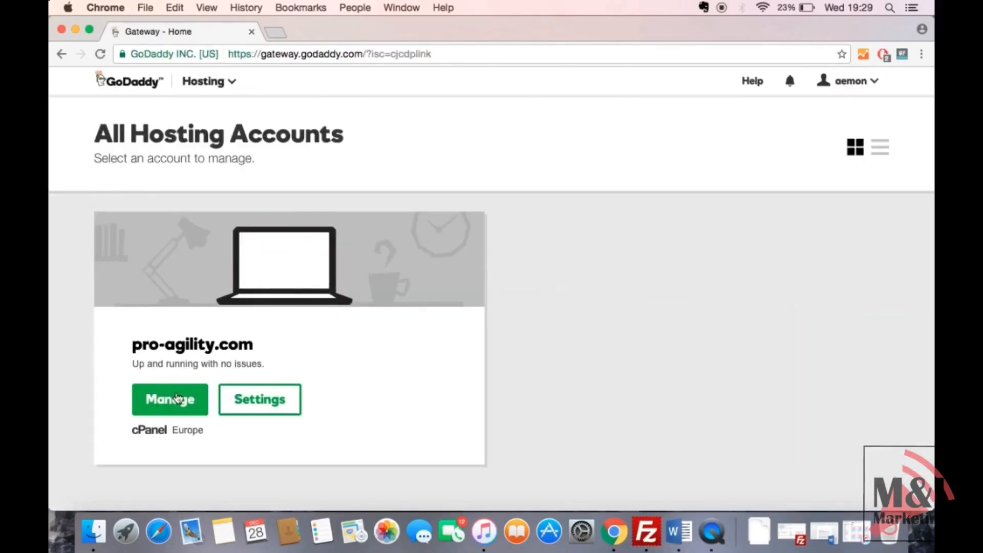
click(169, 400)
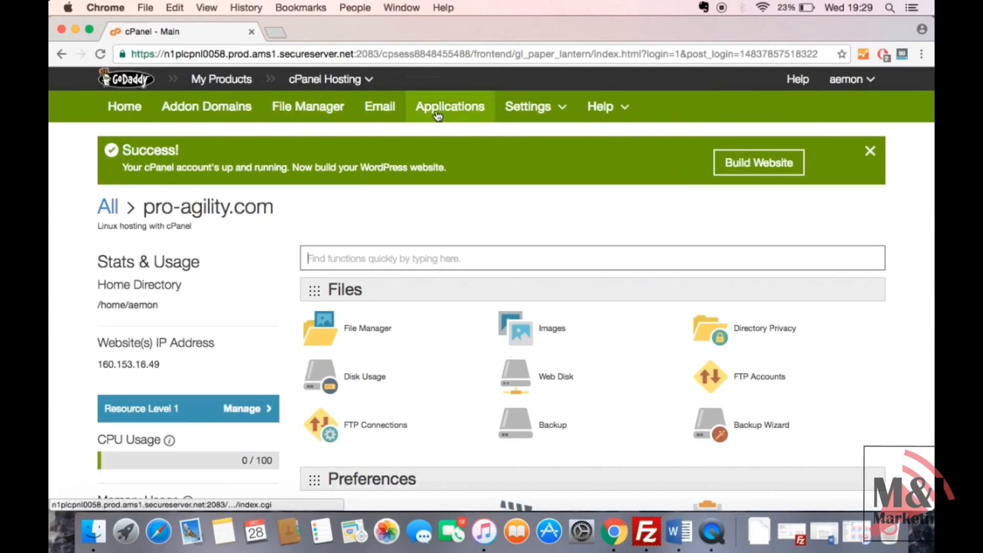
click(450, 106)
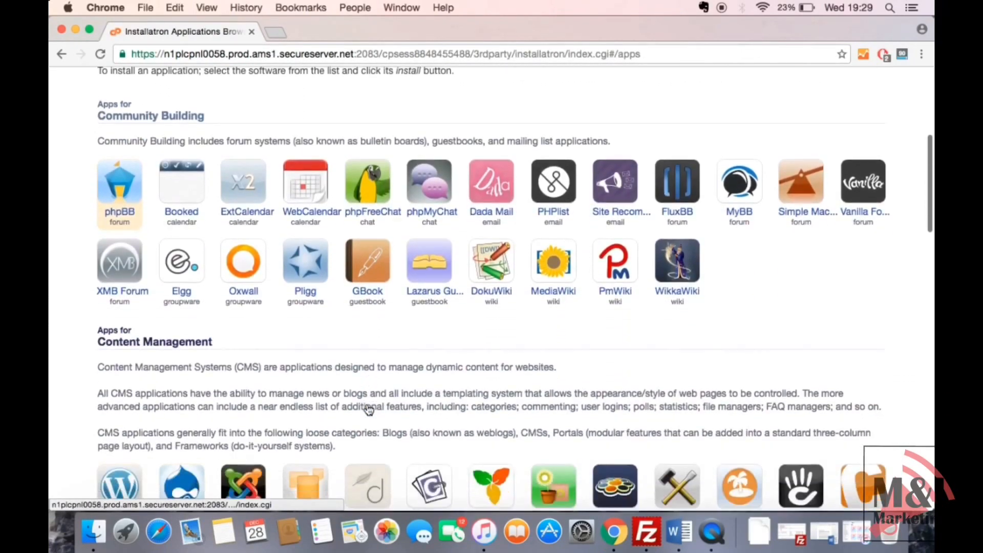
scroll(down, 3)
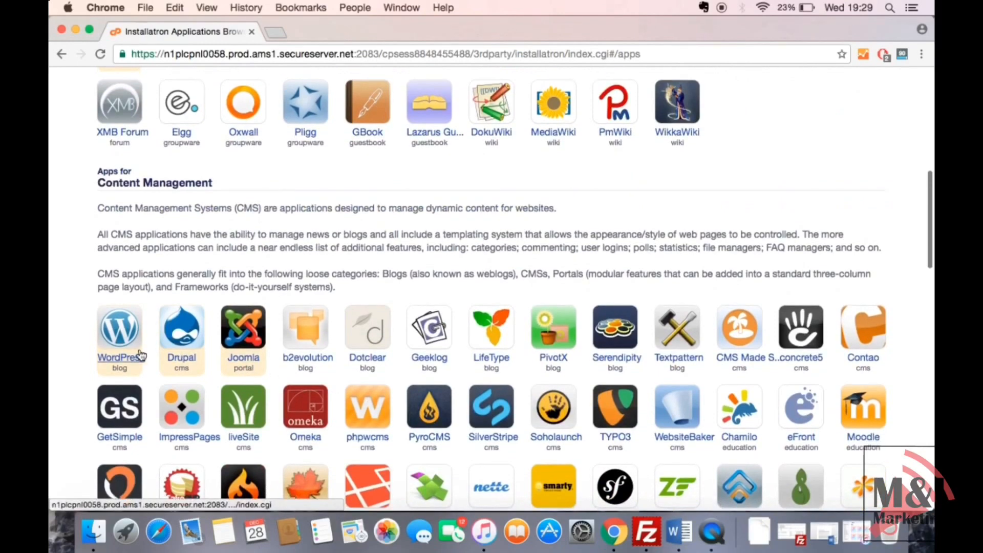
click(119, 328)
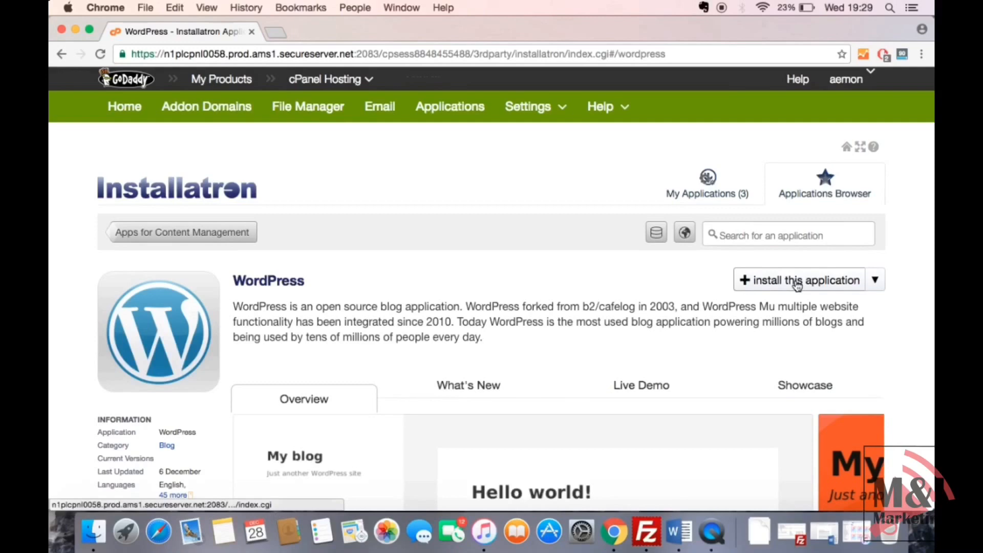
click(800, 279)
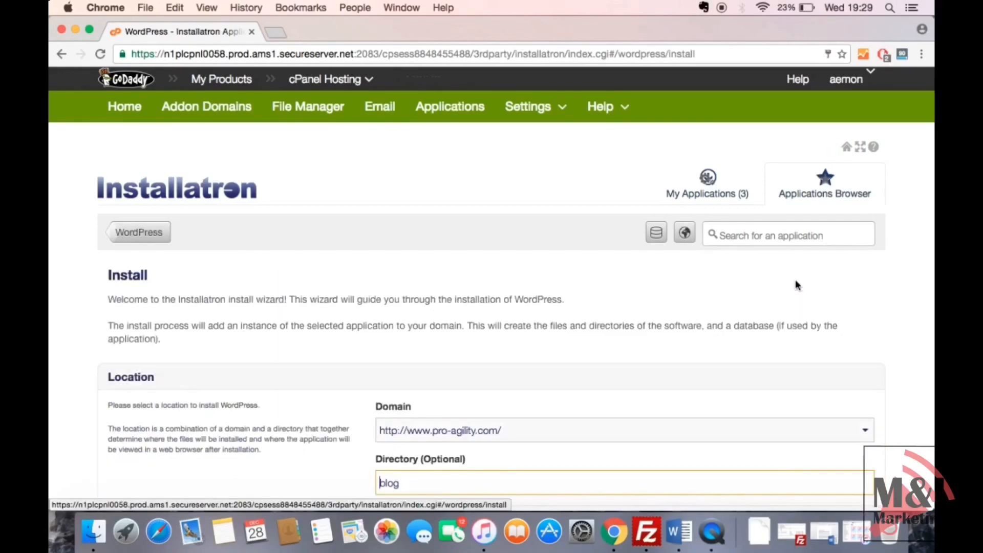
scroll(down, 3)
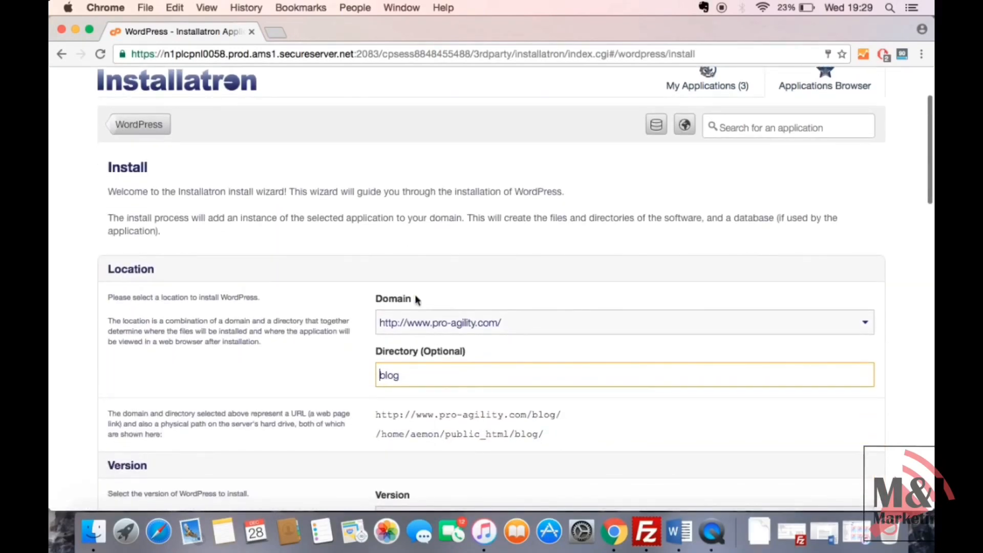
click(865, 323)
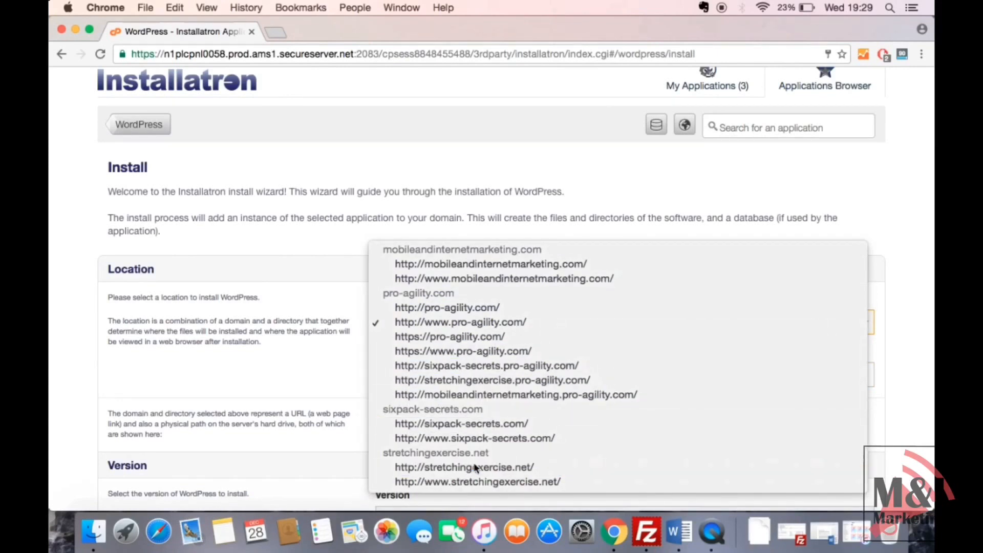
click(464, 467)
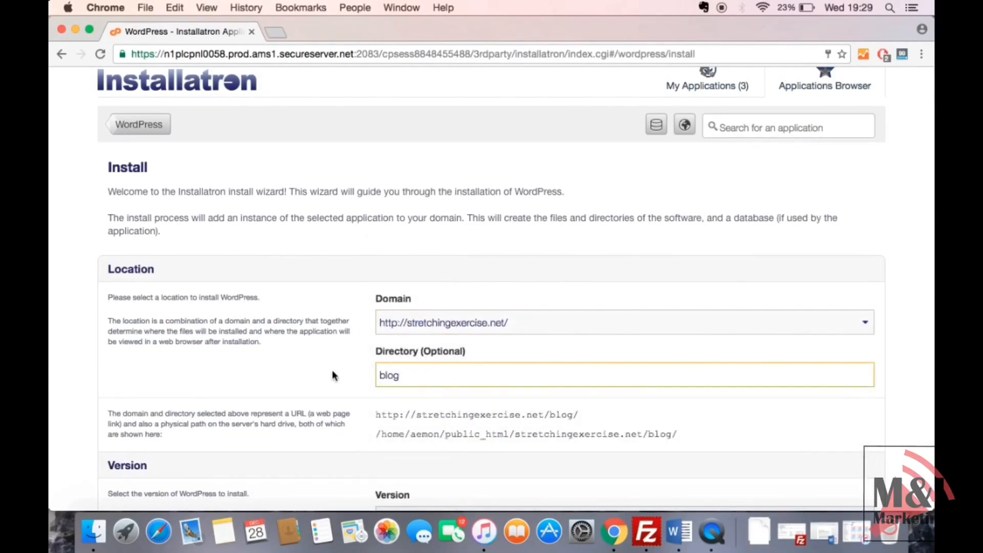
scroll(down, 3)
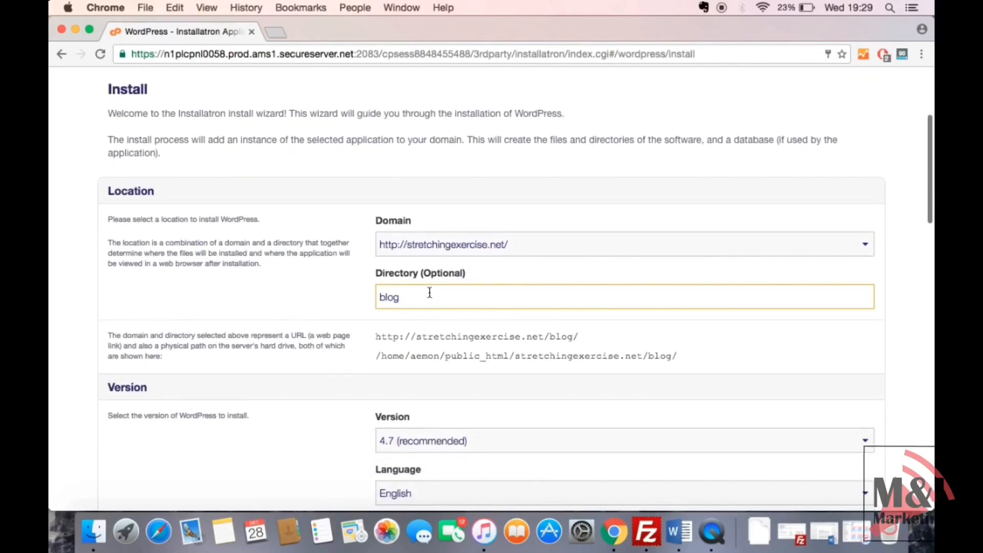
scroll(down, 3)
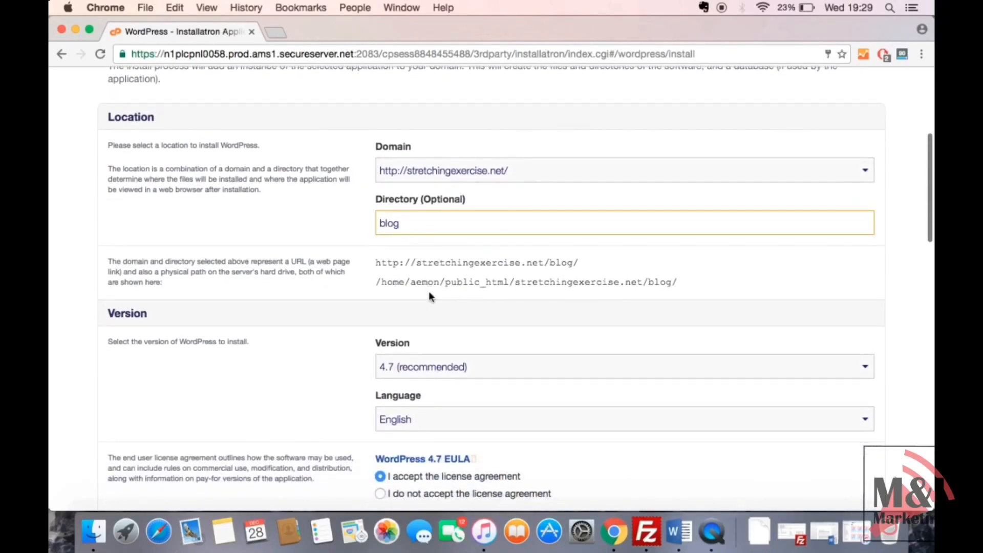
scroll(down, 3)
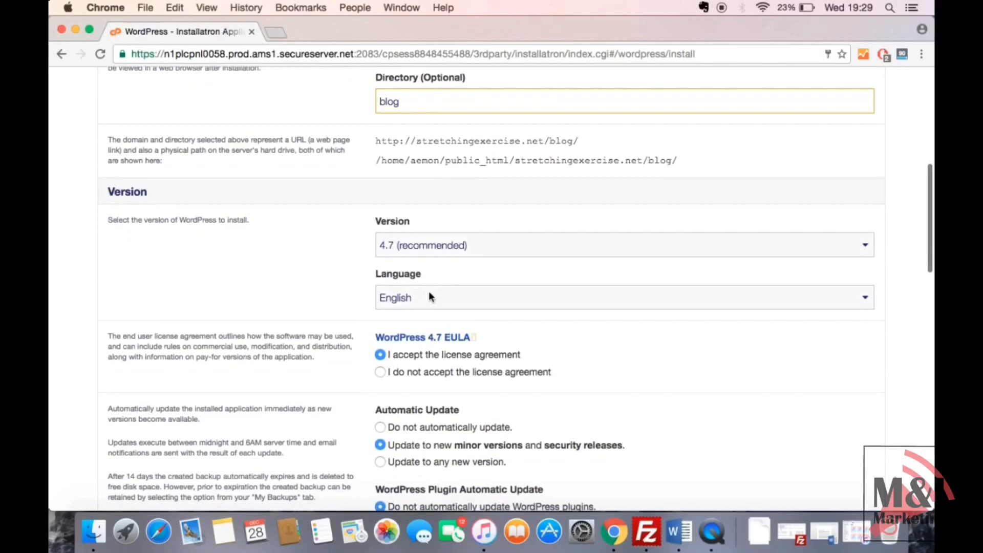
scroll(down, 3)
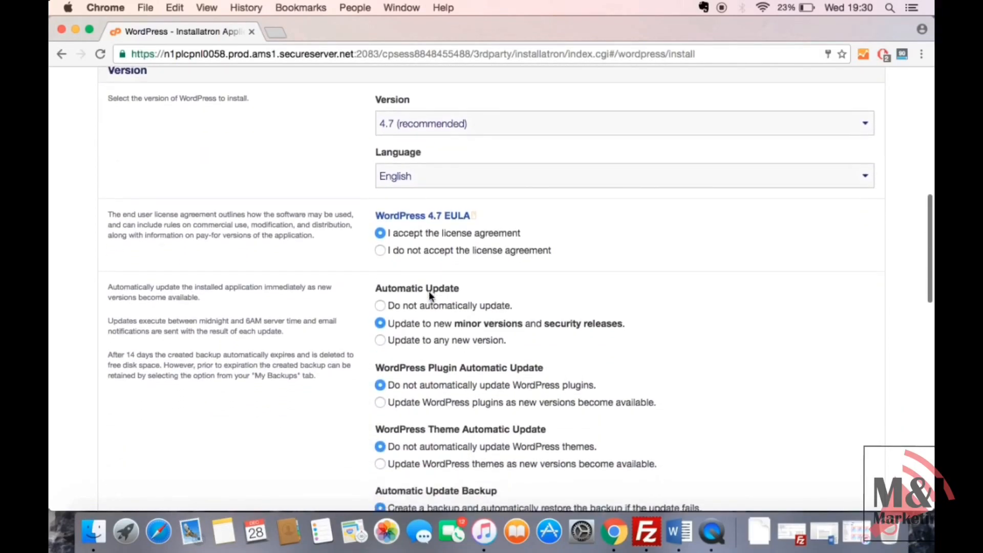
scroll(down, 3)
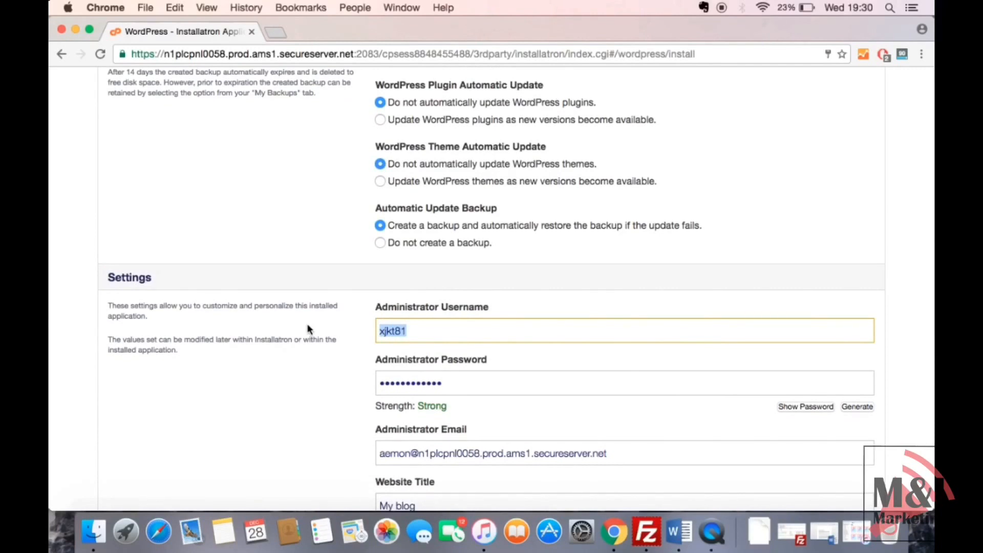
Step: Enter 'stretchingexercises' as the administrator username
text(stretc)
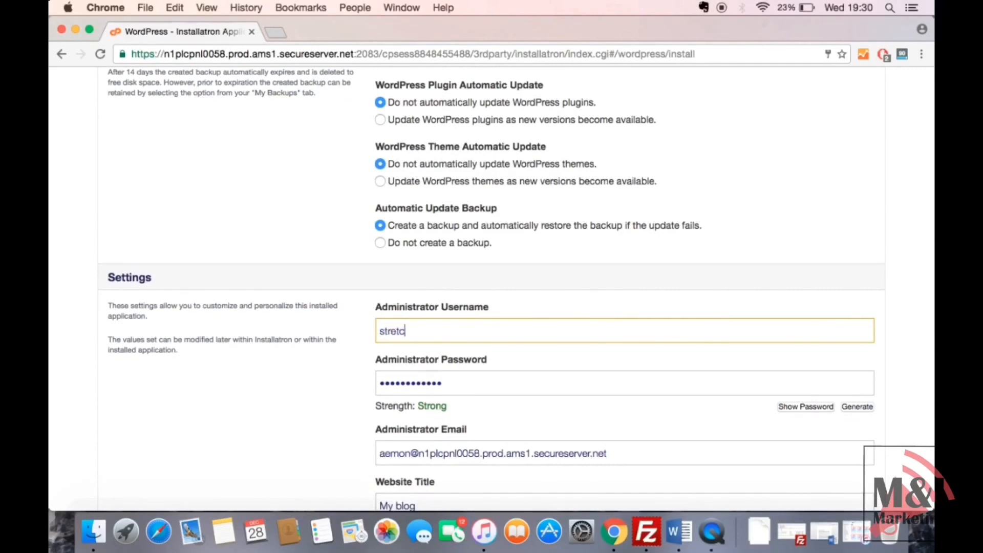
text(hing)
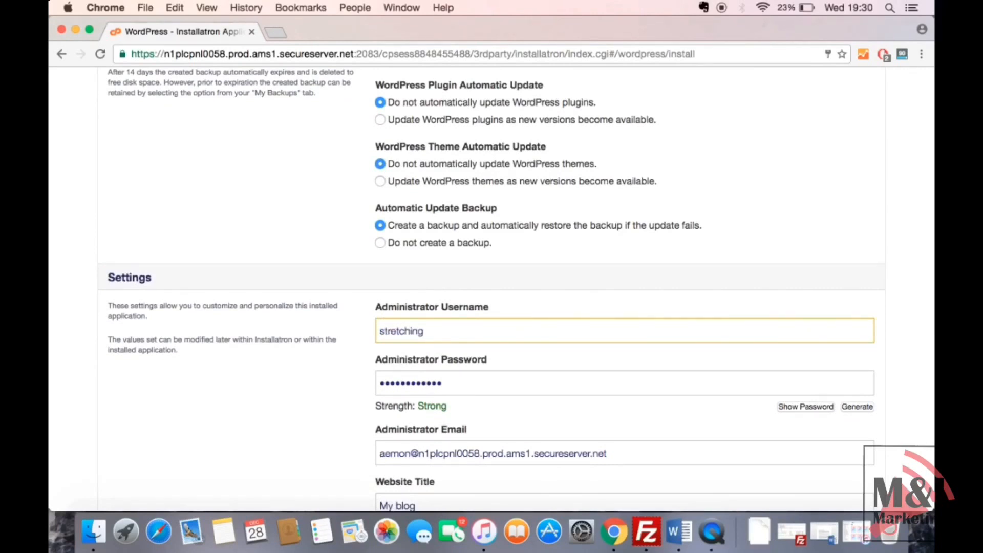
text(ex)
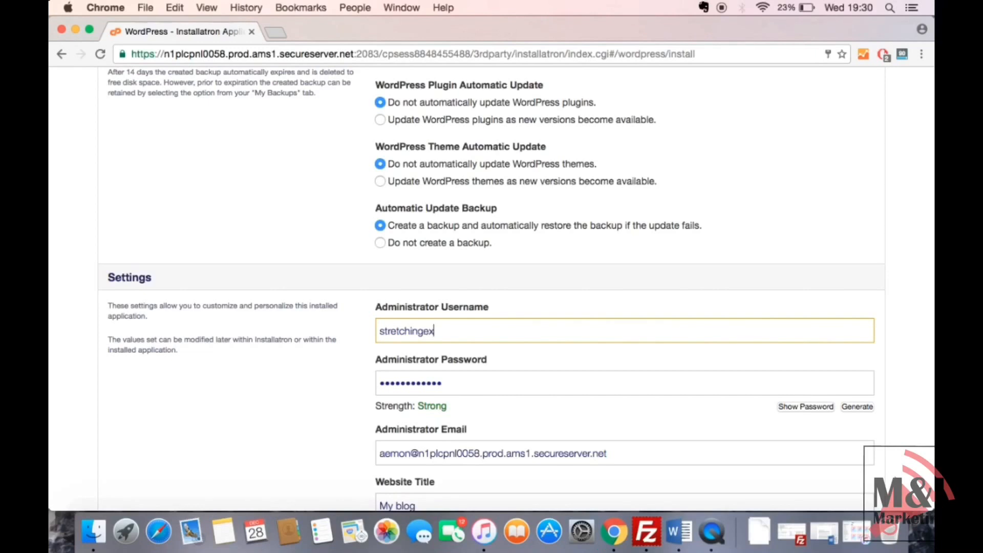
text(ercises)
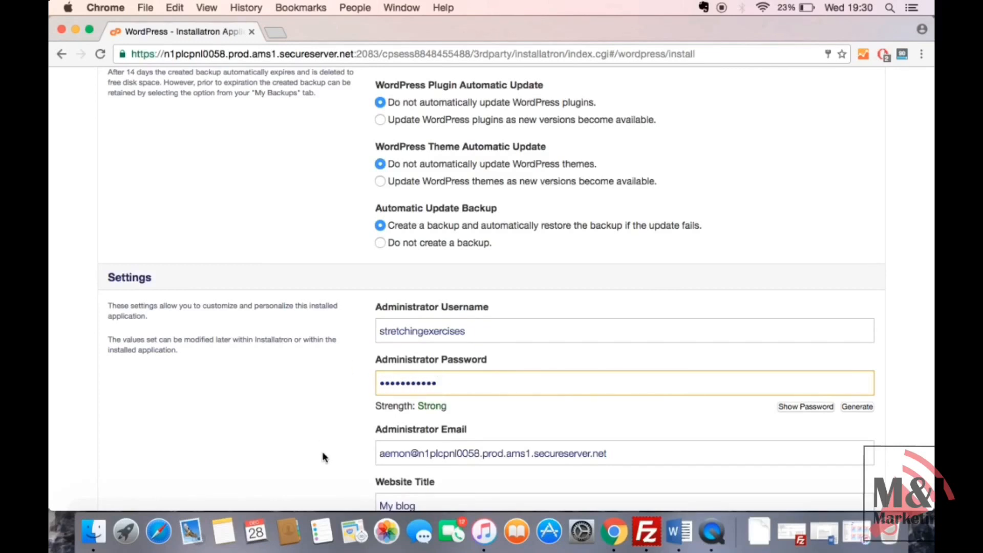
scroll(down, 3)
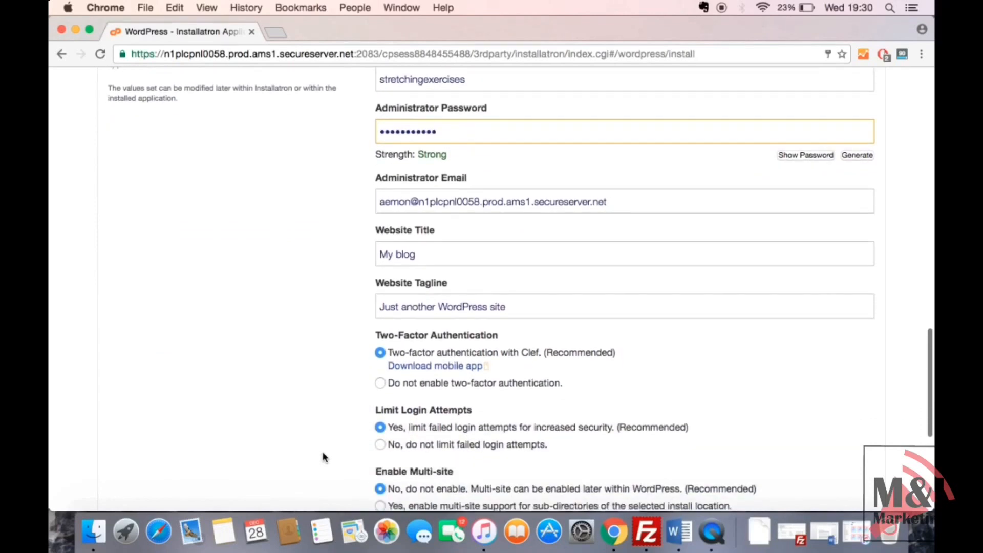
scroll(down, 3)
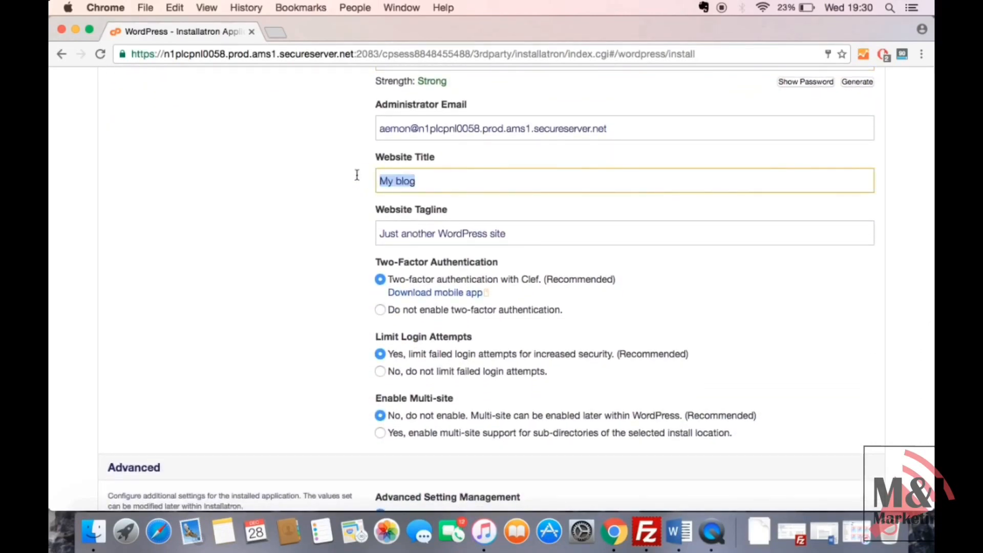
Step: Set the website title to 'This is my website' and the tagline to 'Stretching Exercise'
text(This is)
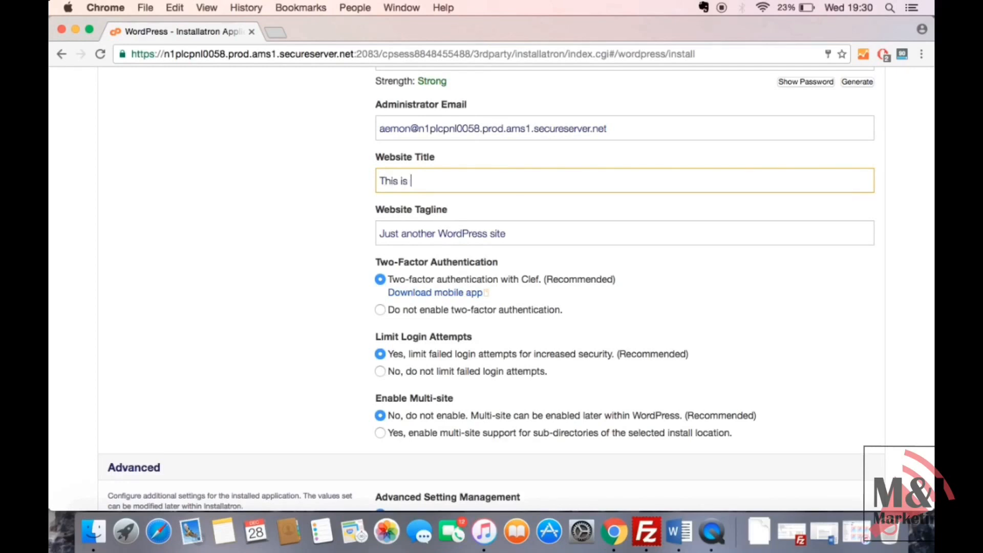
text(s)
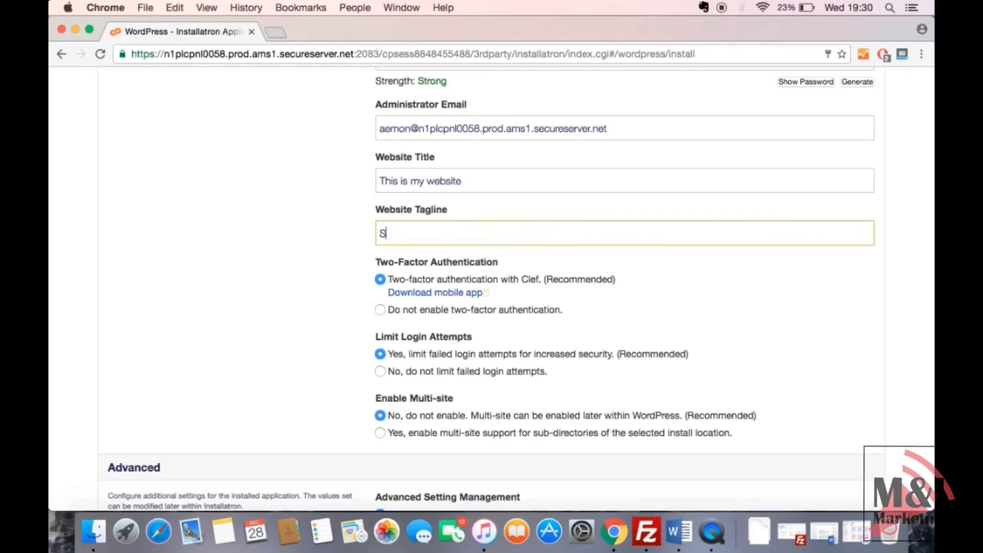
text(tretching Exercise)
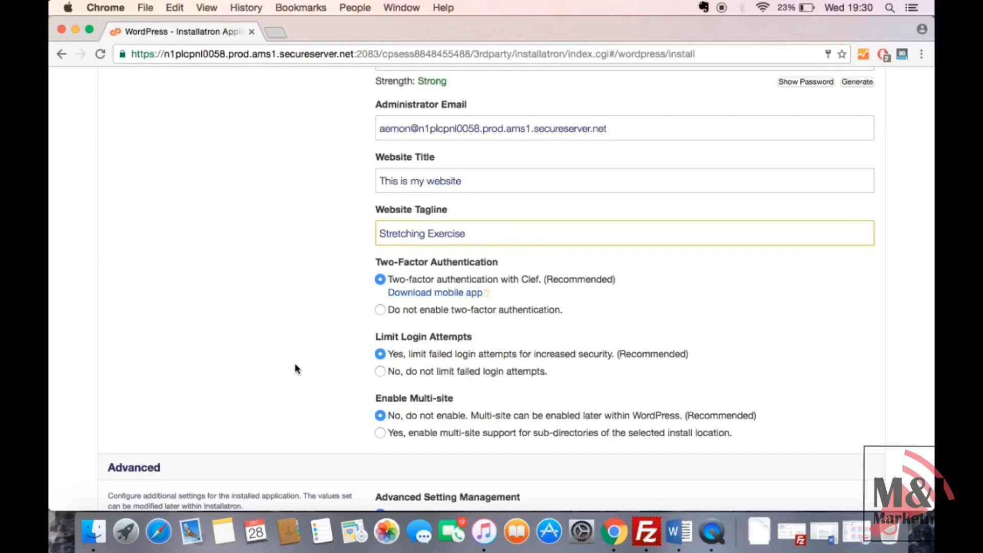
scroll(down, 3)
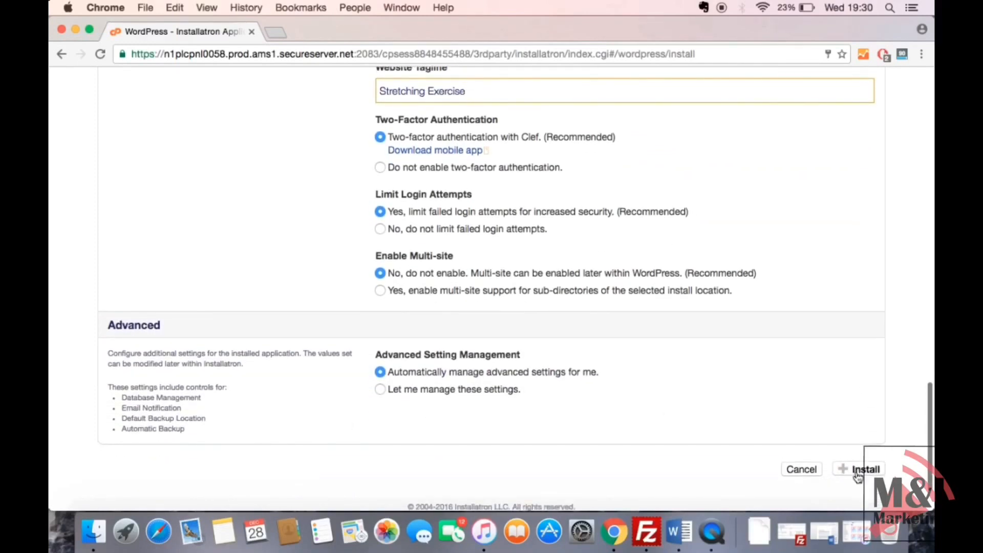
Step: Submit the WordPress installation and decline Chrome's offer to save the password
click(865, 469)
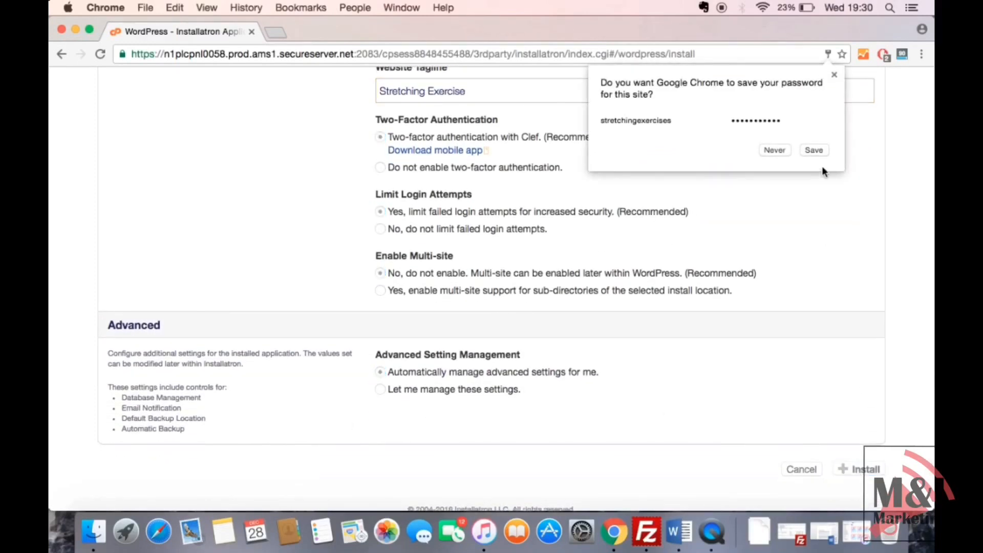
click(774, 150)
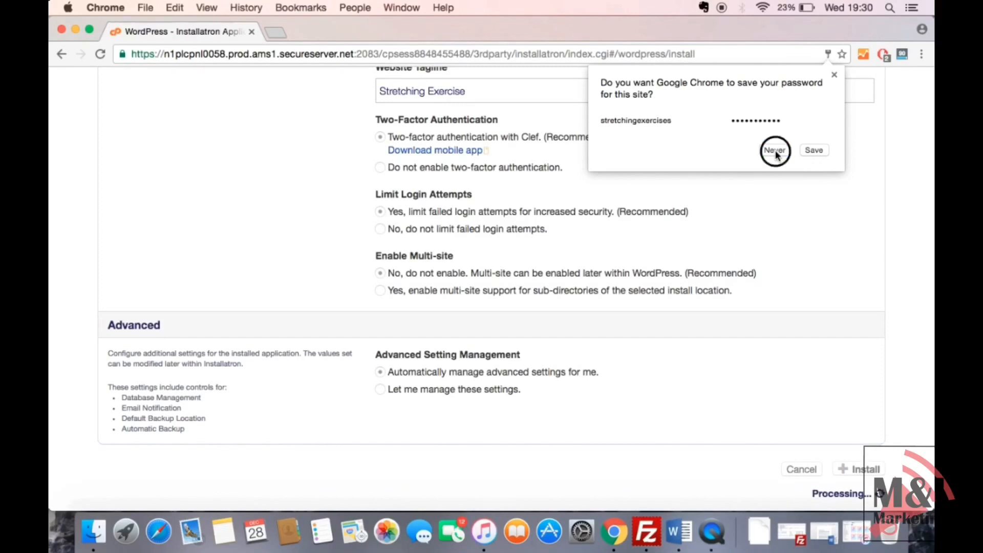
click(775, 150)
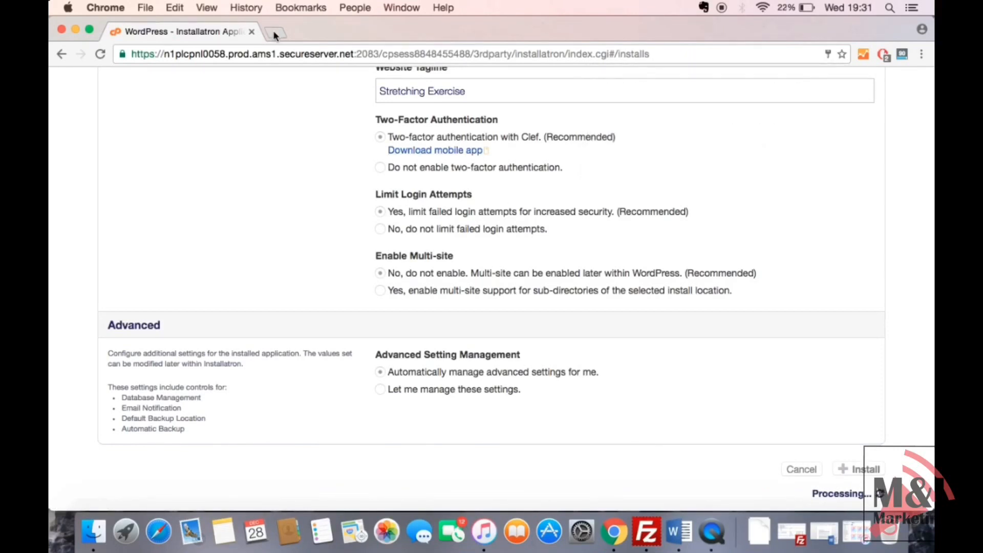
click(274, 31)
text(stretchingexercise.net/blog/)
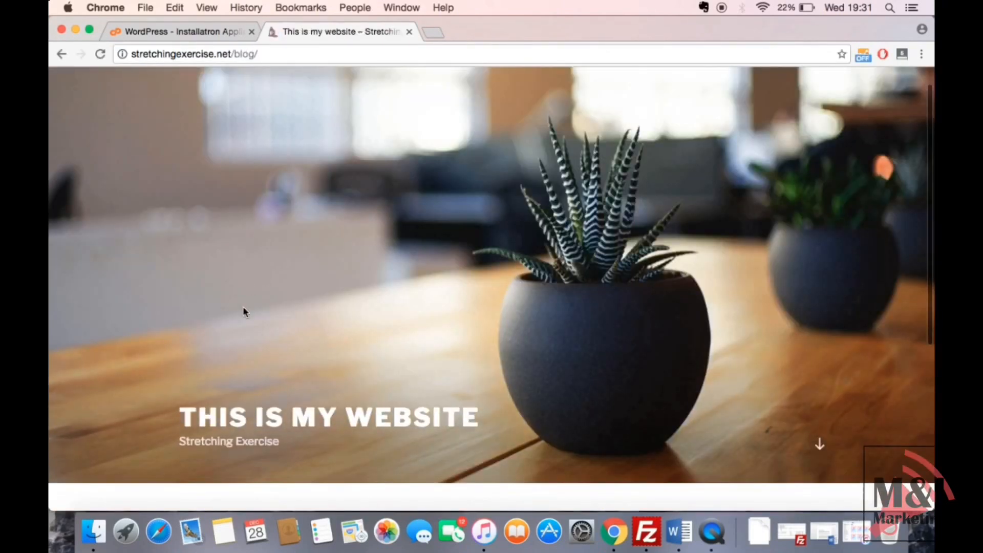
Step: View the live stretchingexercise.net/blog/ site, then return to the Installatron installs list
scroll(down, 3)
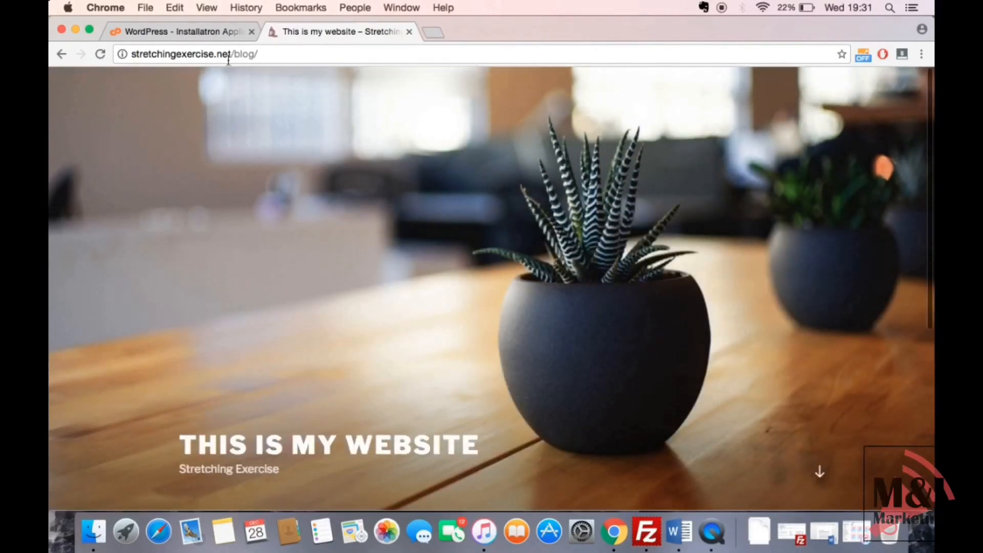
click(182, 31)
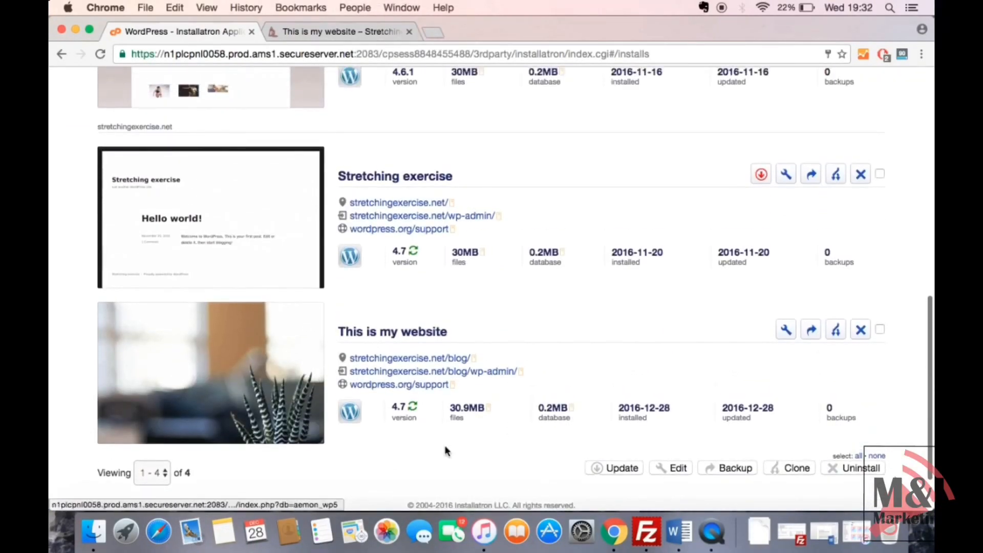
mouse_move(527, 431)
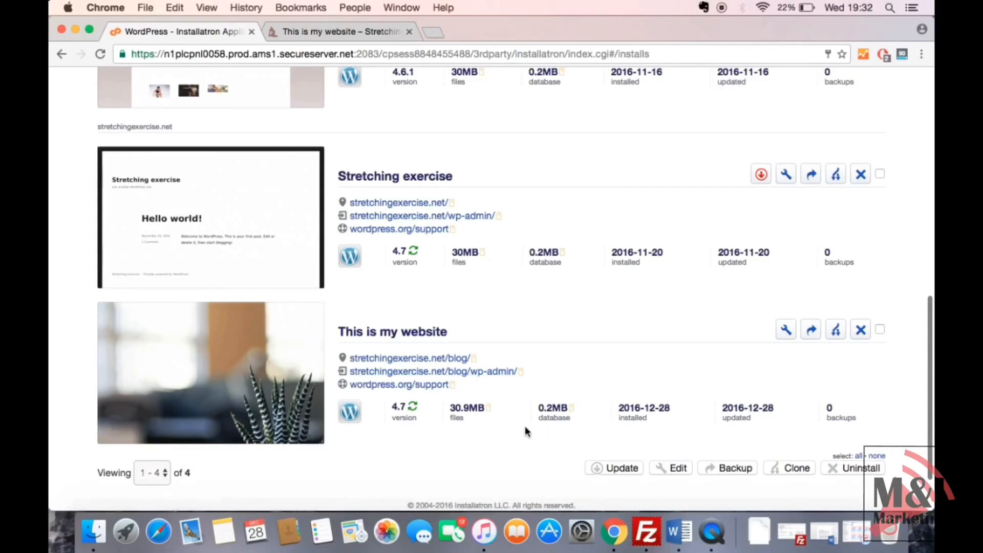